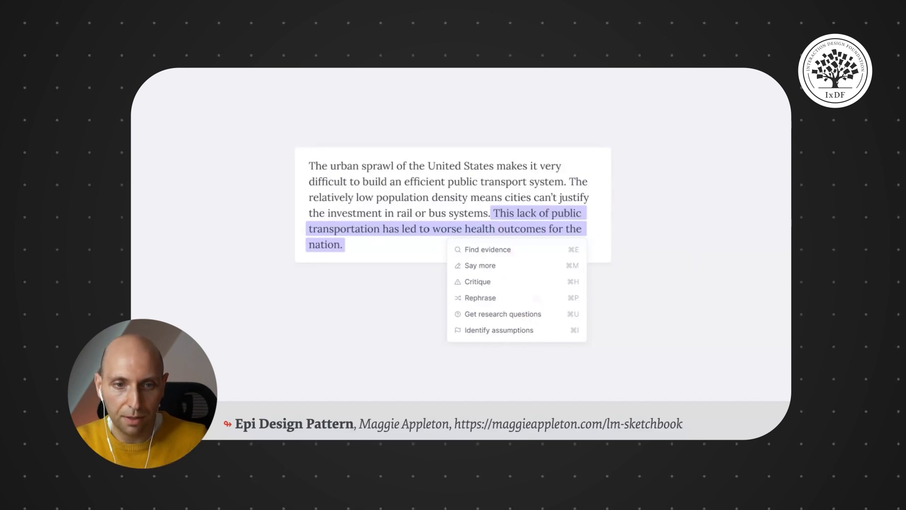
Step: Identify assumptions behind the final public-transport health claim in Epi and open the first assumption's menu
{"action": "left_click", "coordinate": [499, 330]}
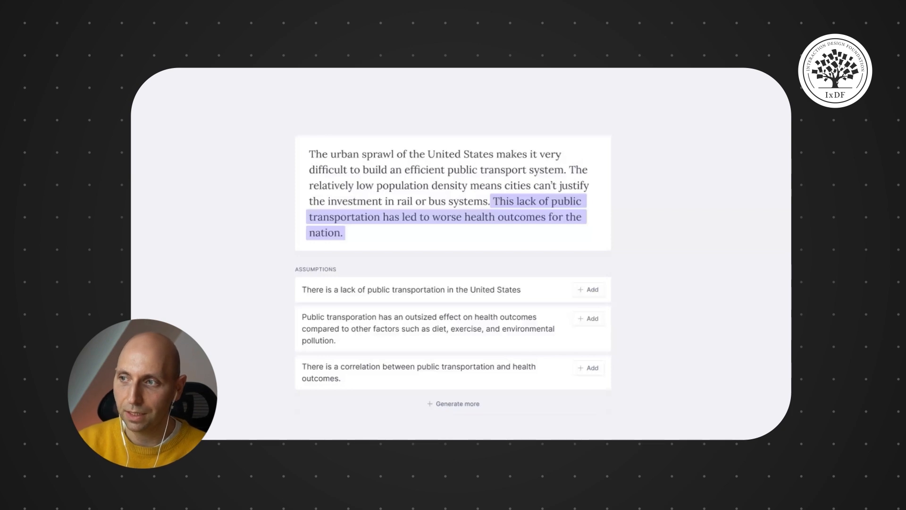
{"action": "left_click", "coordinate": [411, 289]}
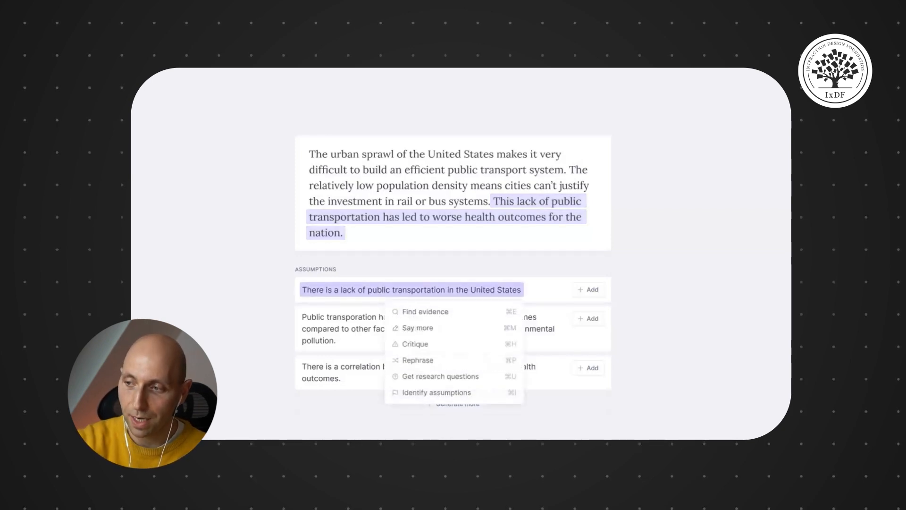
{"action": "left_click", "coordinate": [425, 312]}
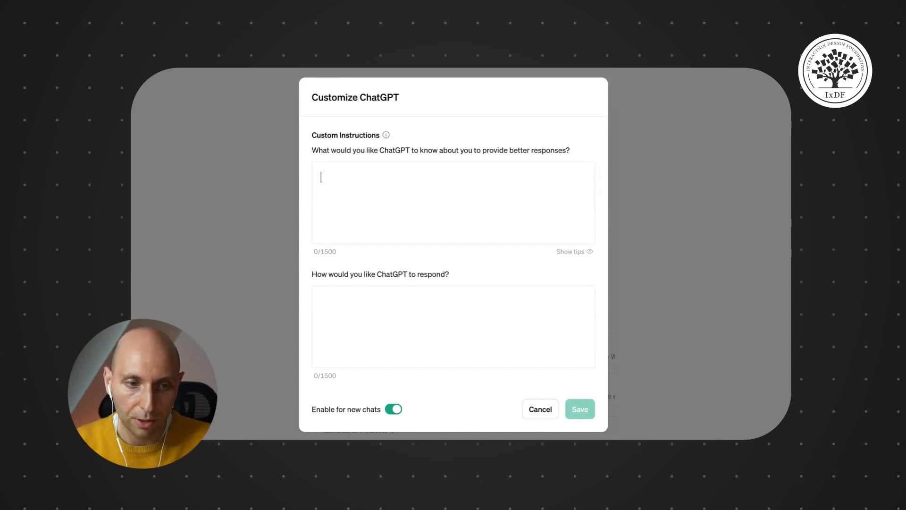
Step: Cancel the Customize ChatGPT dialog without saving any custom instructions
{"action": "left_click", "coordinate": [540, 408]}
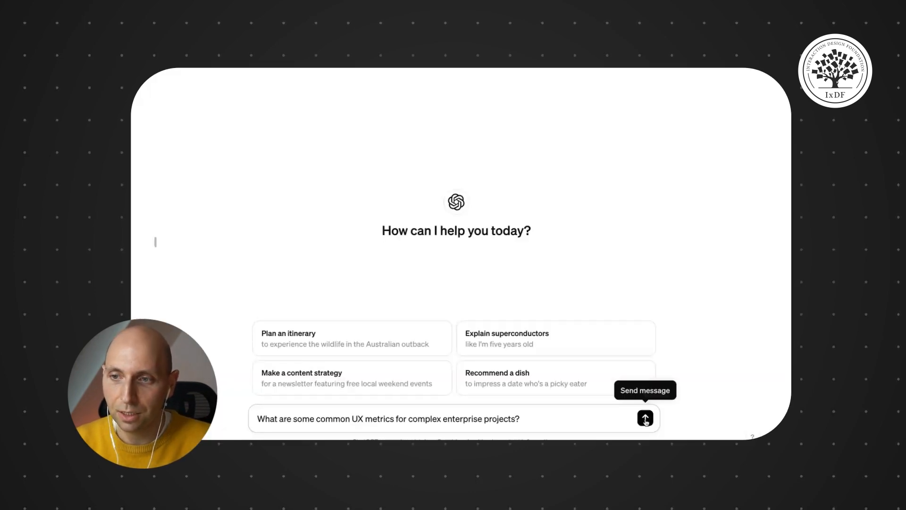
Step: Send the UX metrics question, then ask what task success rate counts as good in enterprise
{"action": "left_click", "coordinate": [644, 418]}
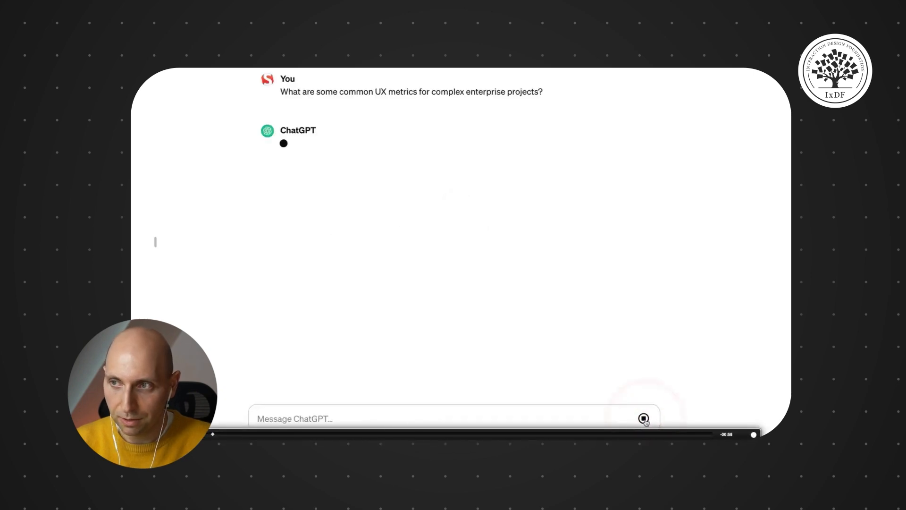
{"action": "mouse_move", "coordinate": [365, 151]}
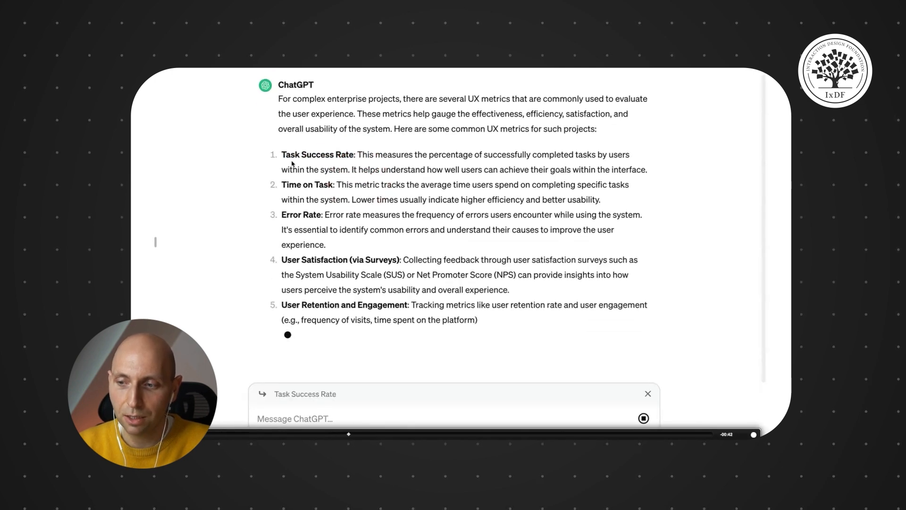
{"action": "type", "text": "What's a good task success"}
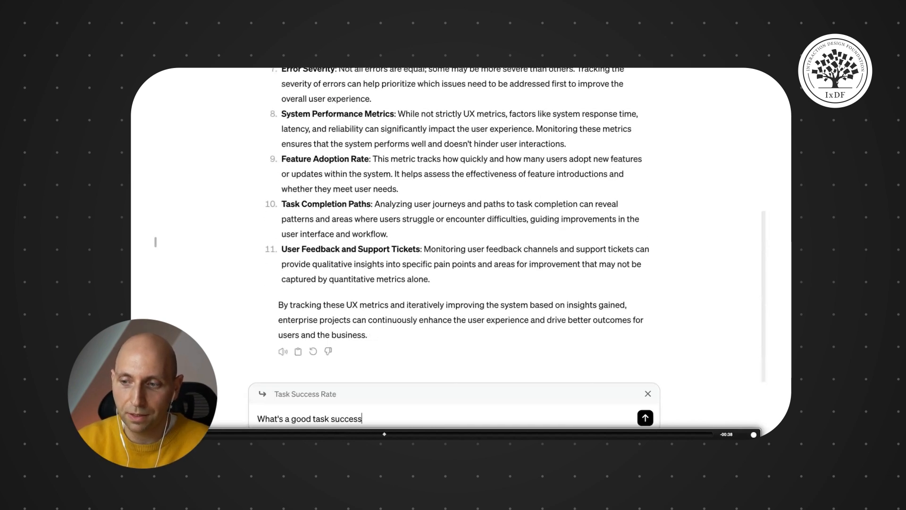
{"action": "type", "text": "rate in ente"}
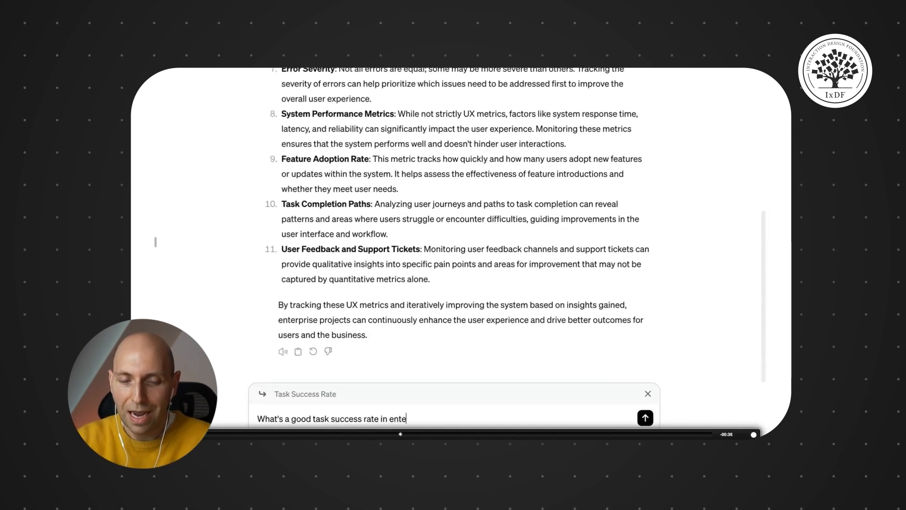
{"action": "type", "text": "rprise world?"}
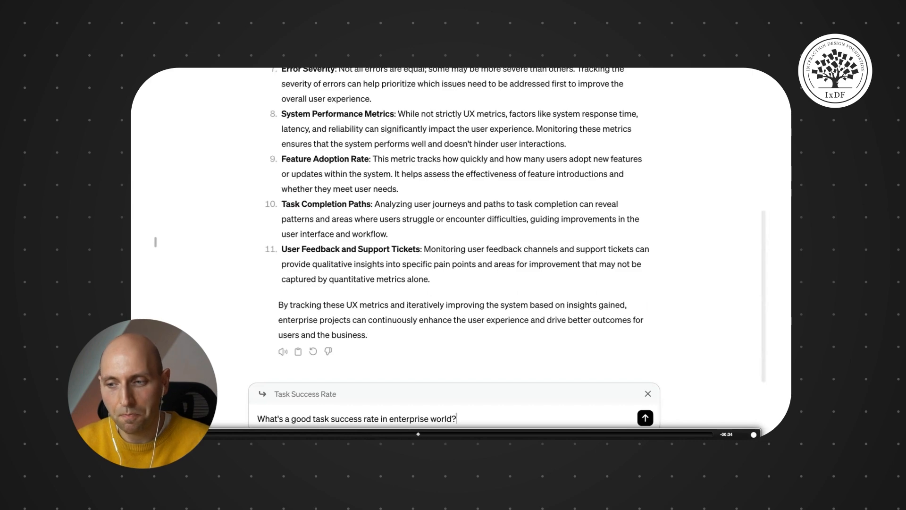
{"action": "left_click", "coordinate": [645, 417]}
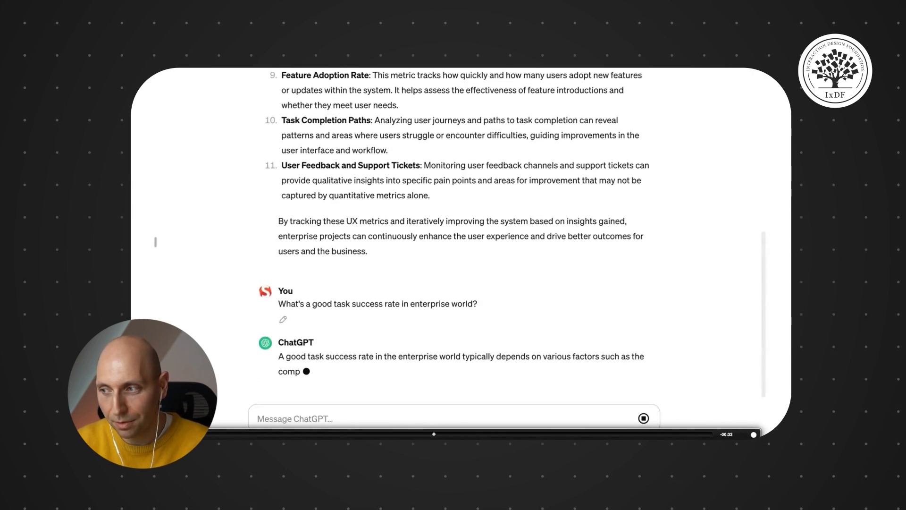
{"action": "scroll", "scroll_direction": "down", "scroll_amount": 3}
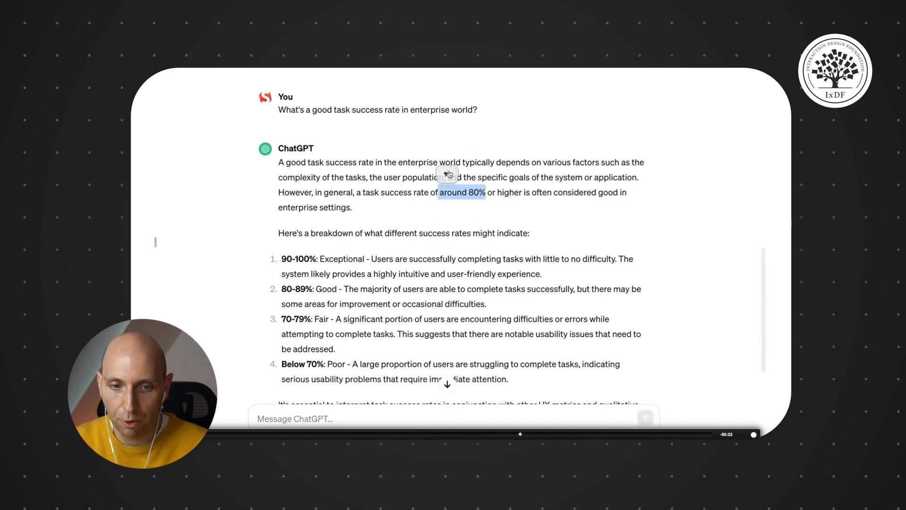
Step: Reply to 'around 80%' asking where this number comes from
{"action": "type", "text": "Where is"}
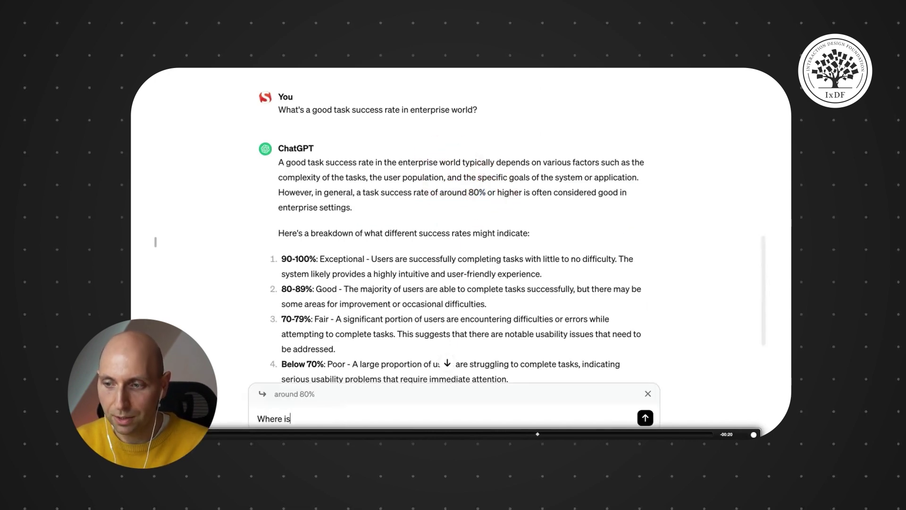
{"action": "type", "text": "this number c"}
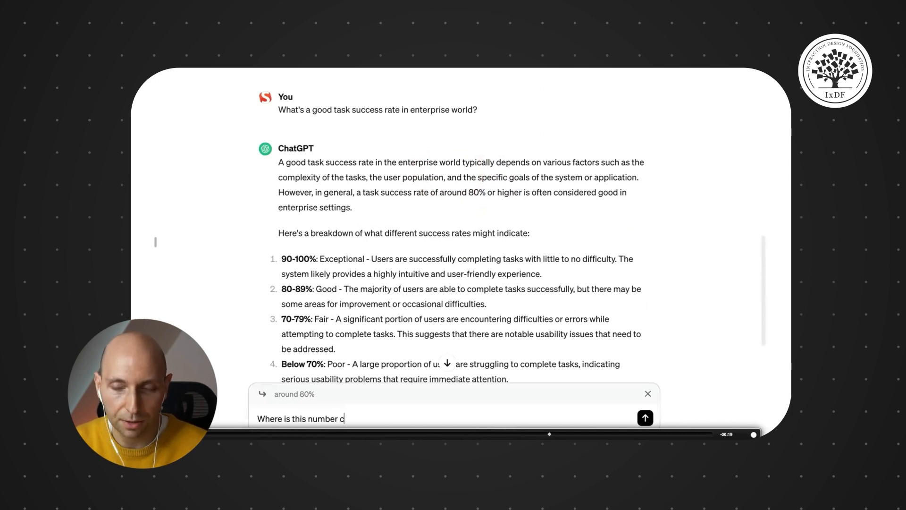
{"action": "left_click", "coordinate": [645, 417]}
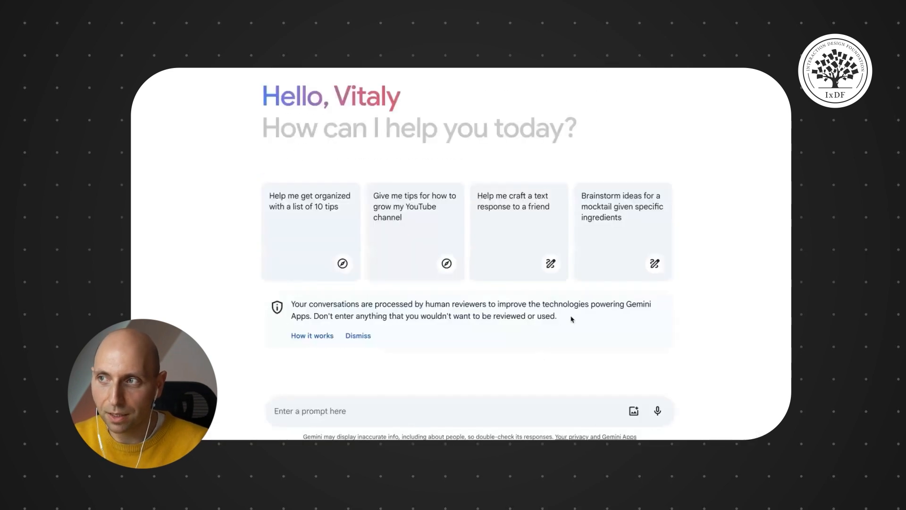
Step: Ask Gemini how many types of windmills there are and scroll through the answer
{"action": "type", "text": "How many types of wind"}
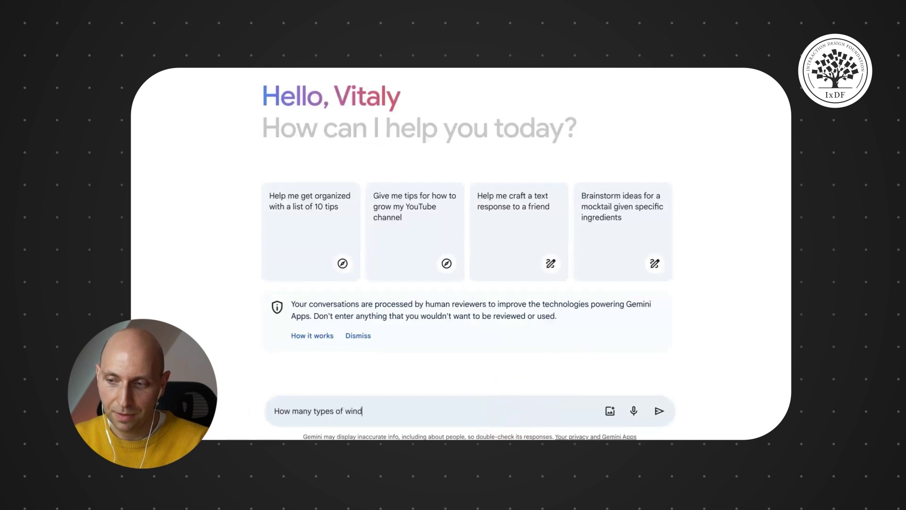
{"action": "type", "text": "mills are o"}
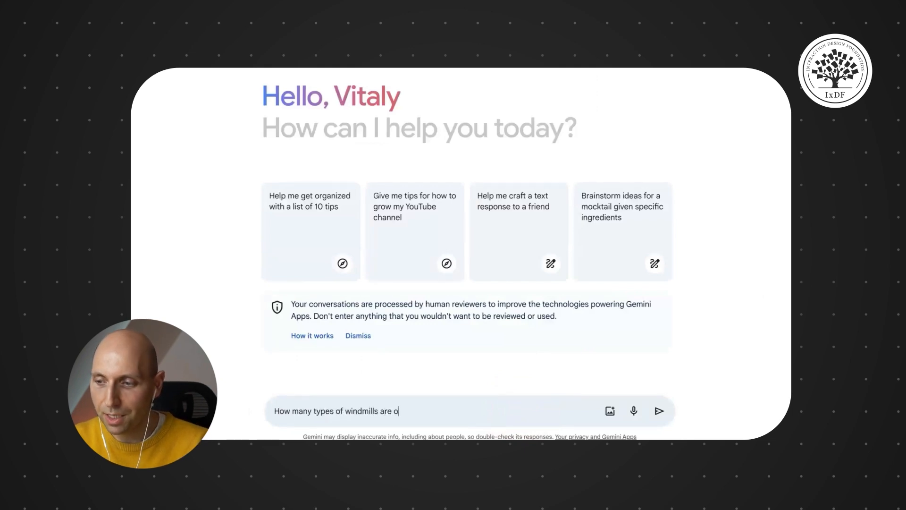
{"action": "left_click", "coordinate": [659, 411]}
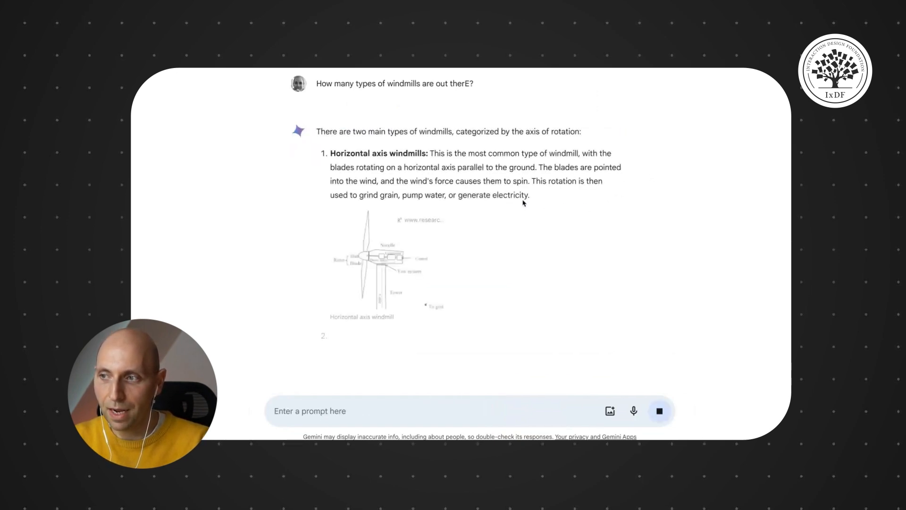
{"action": "scroll", "scroll_direction": "down", "scroll_amount": 3}
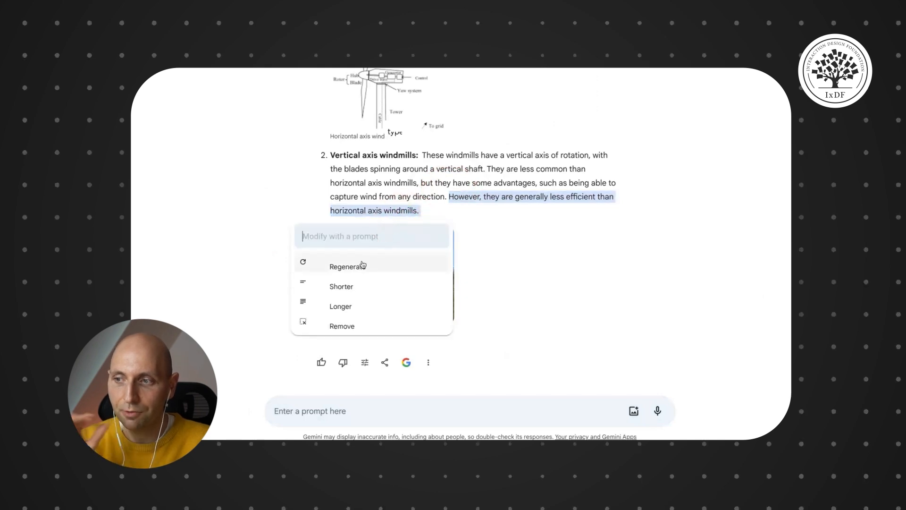
Step: Submit an 'Explain' modification prompt for the vertical-axis efficiency sentence
{"action": "type", "text": "Expla"}
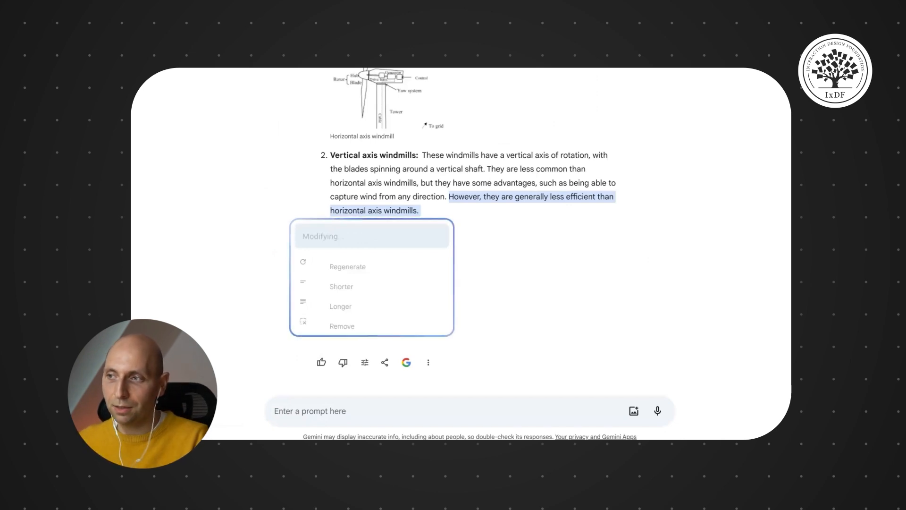
{"action": "left_click", "coordinate": [340, 307]}
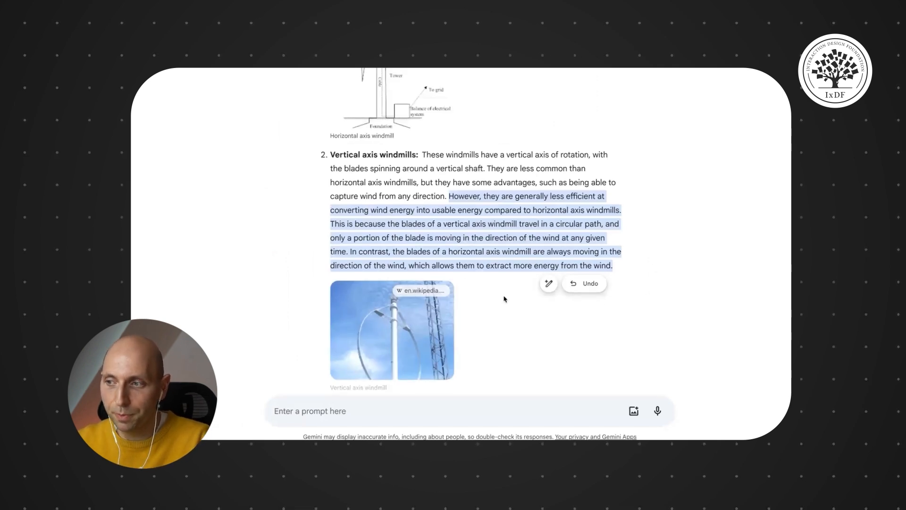
{"action": "scroll", "scroll_direction": "up", "scroll_amount": 3}
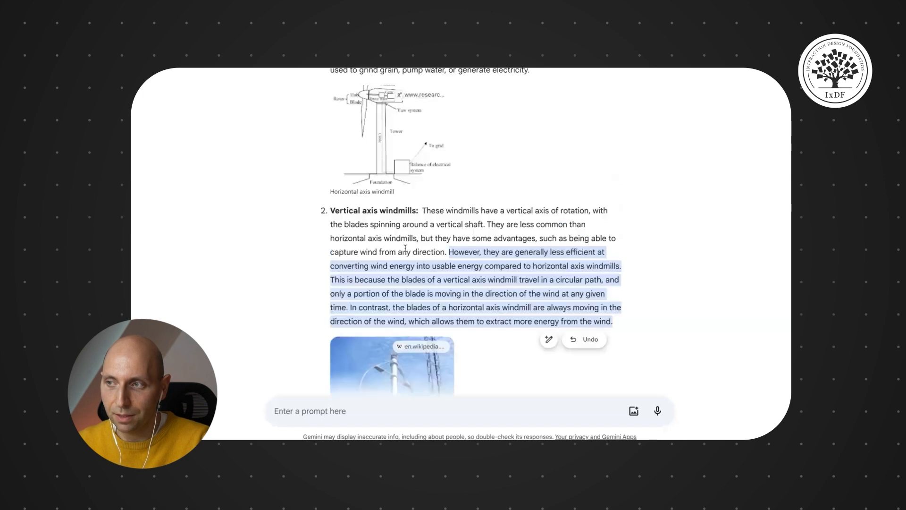
{"action": "scroll", "scroll_direction": "up", "scroll_amount": 3}
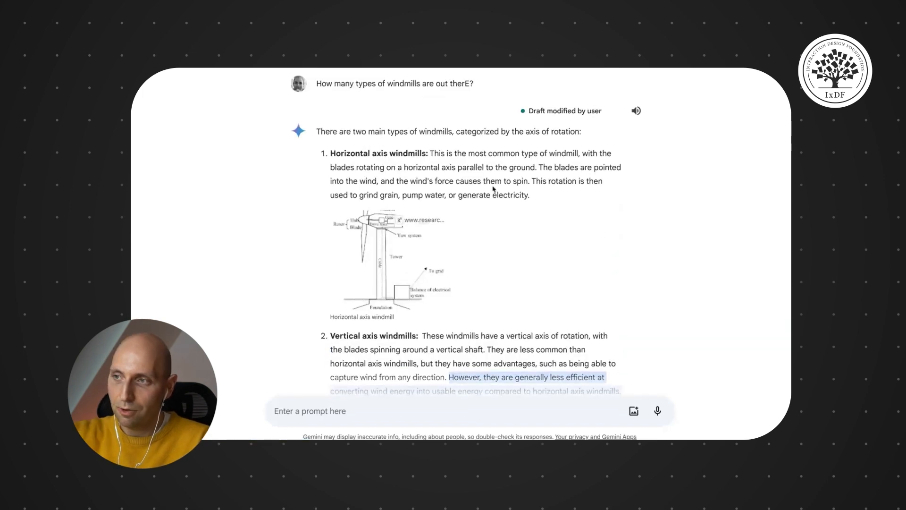
Step: Modify 'generate electricity' with the prompt 'How exactly does it work'
{"action": "double_click", "coordinate": [511, 195]}
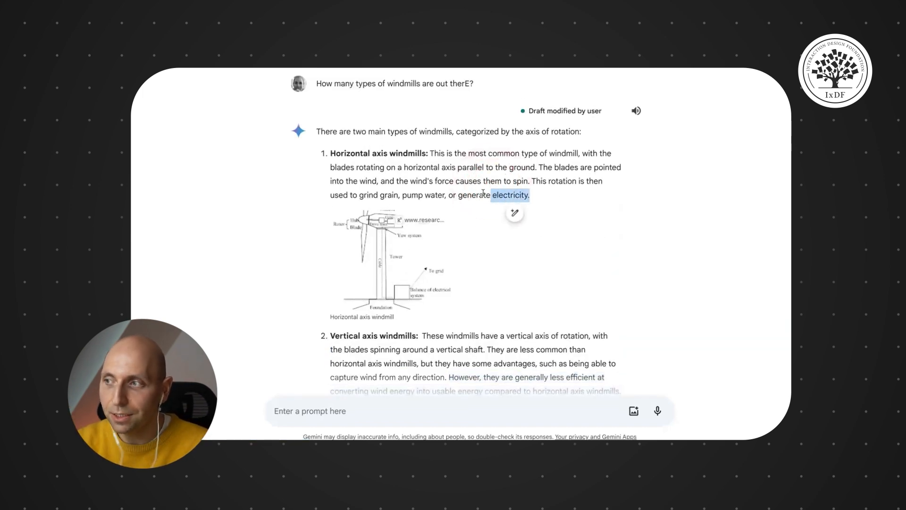
{"action": "left_click", "coordinate": [515, 213]}
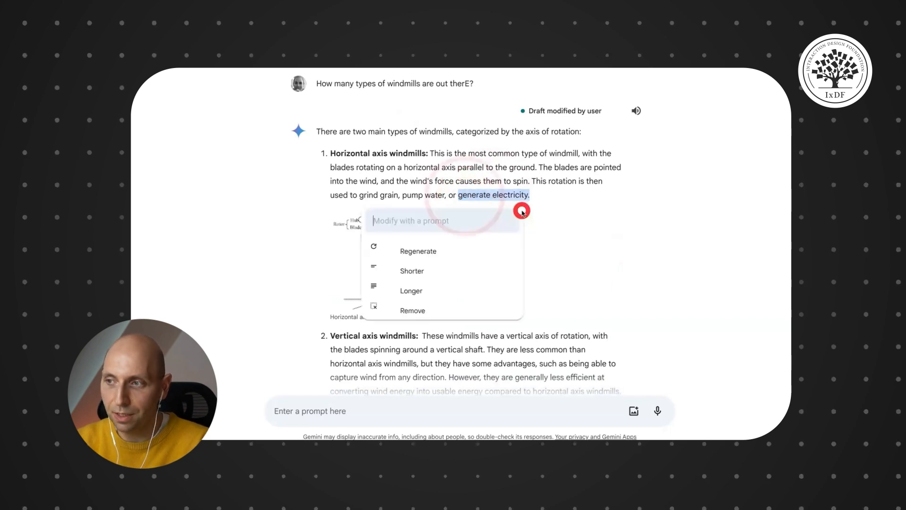
{"action": "type", "text": "How exactl"}
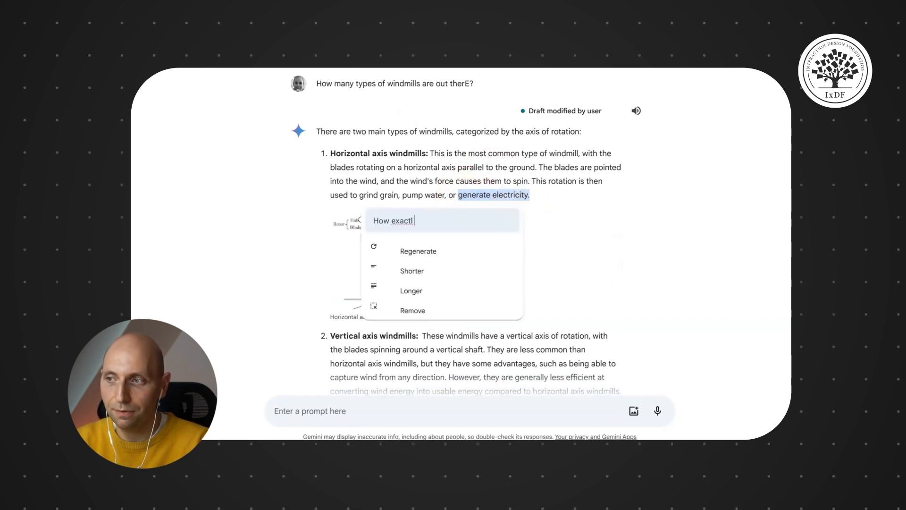
{"action": "type", "text": "y does it work"}
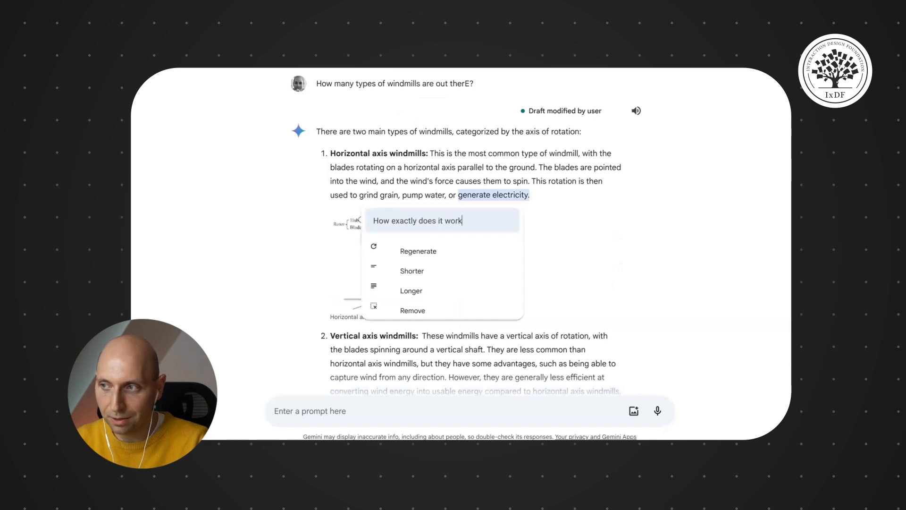
{"action": "key", "text": "Return"}
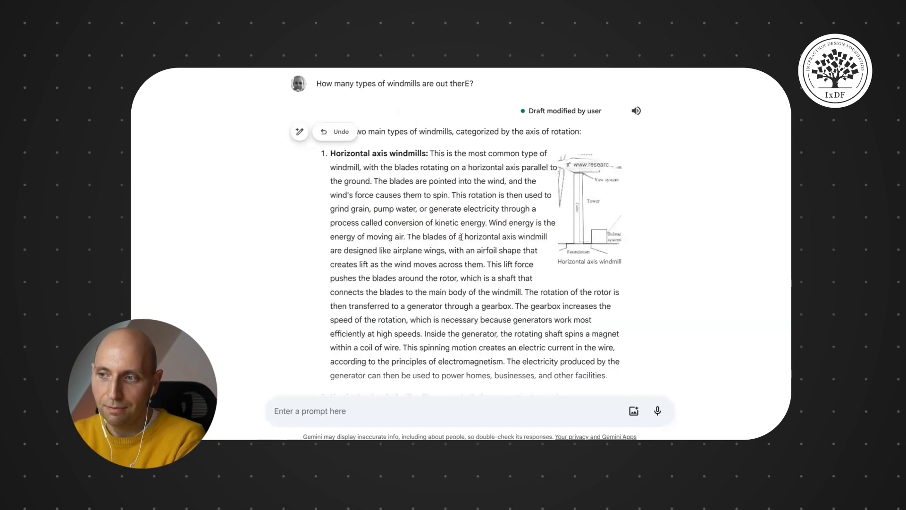
{"action": "scroll", "scroll_direction": "down", "scroll_amount": 3}
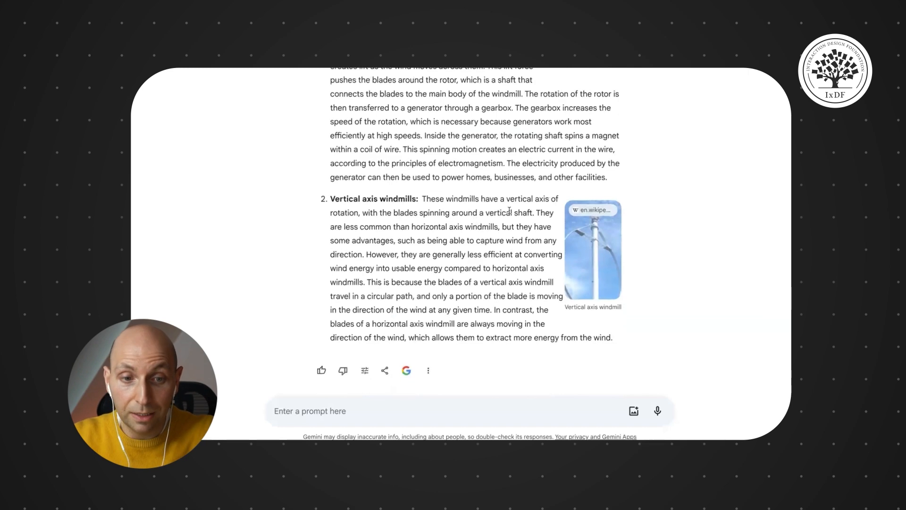